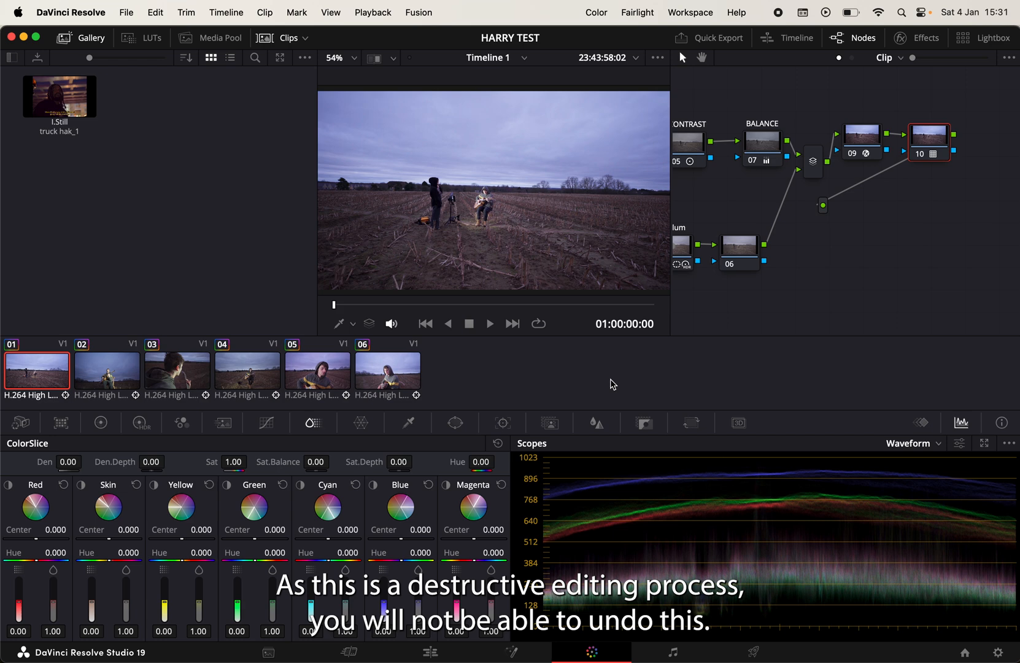
mouse_move(249, 165)
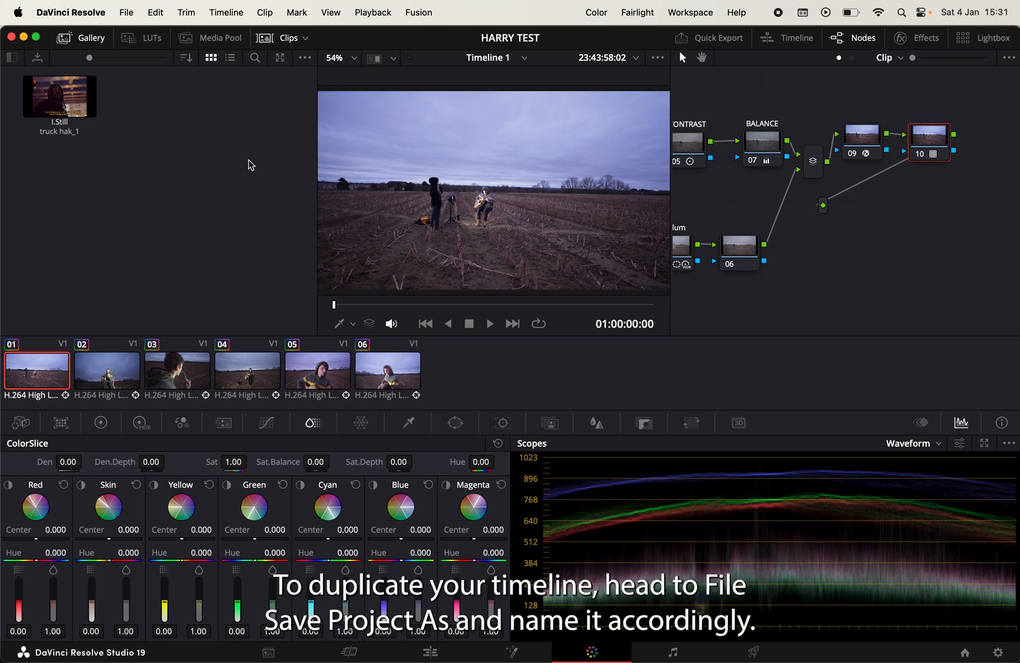
Save the project as a separately named copy via Save Project As.
left_click(126, 12)
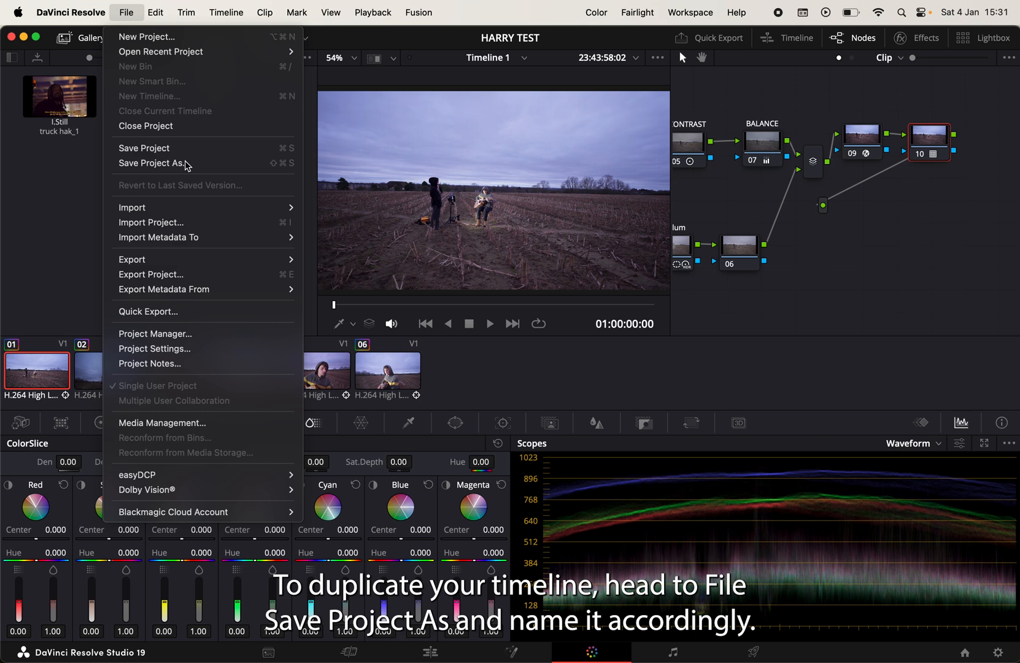
left_click(152, 162)
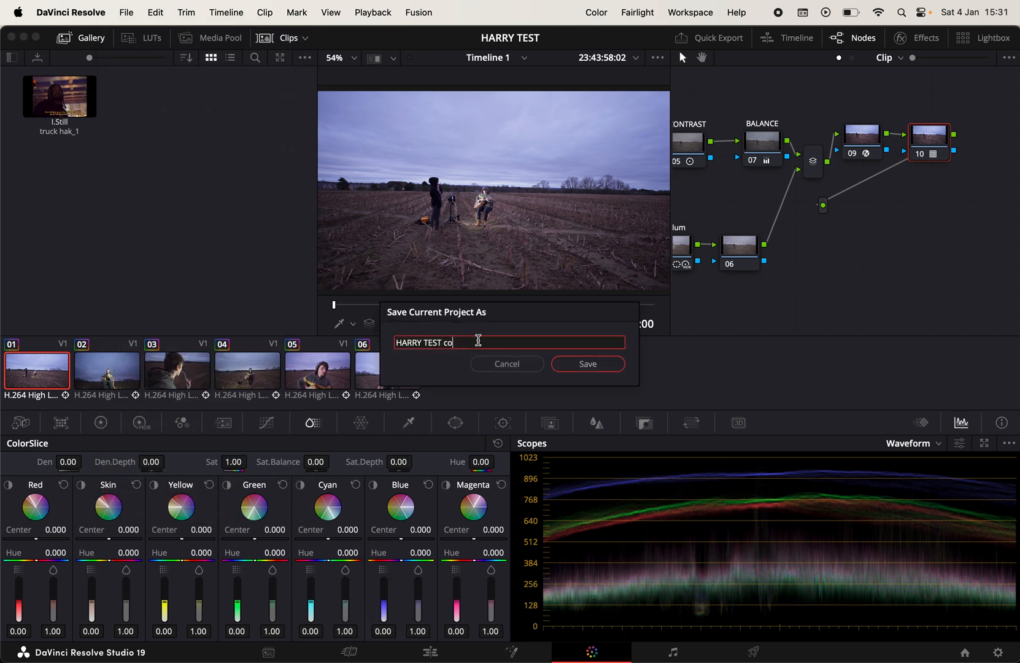
left_click(586, 364)
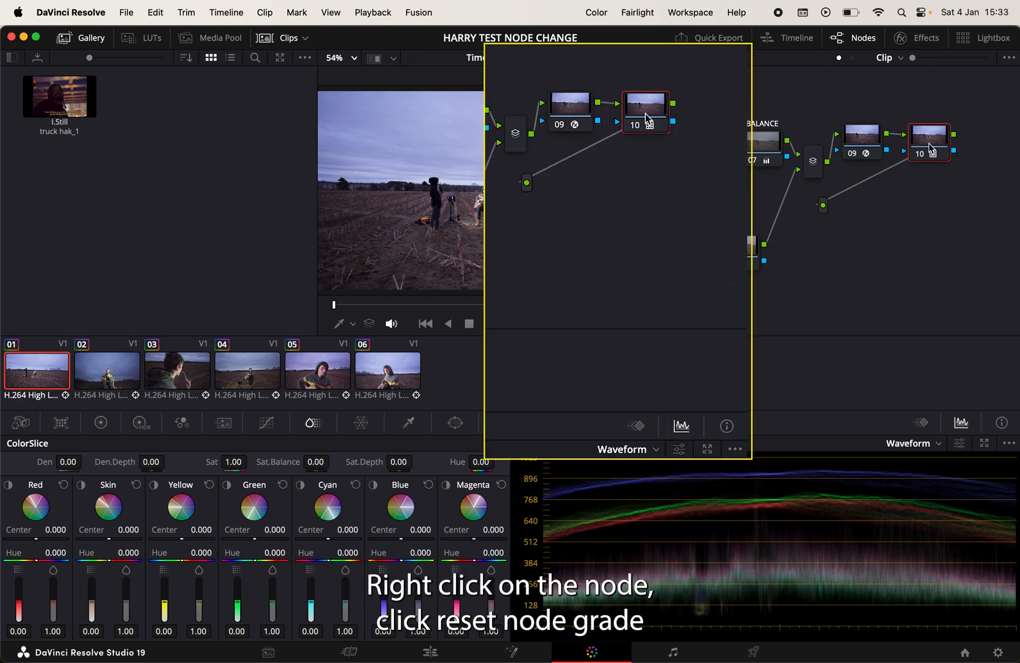
Reset node 10's grade from its right-click menu.
right_click(645, 112)
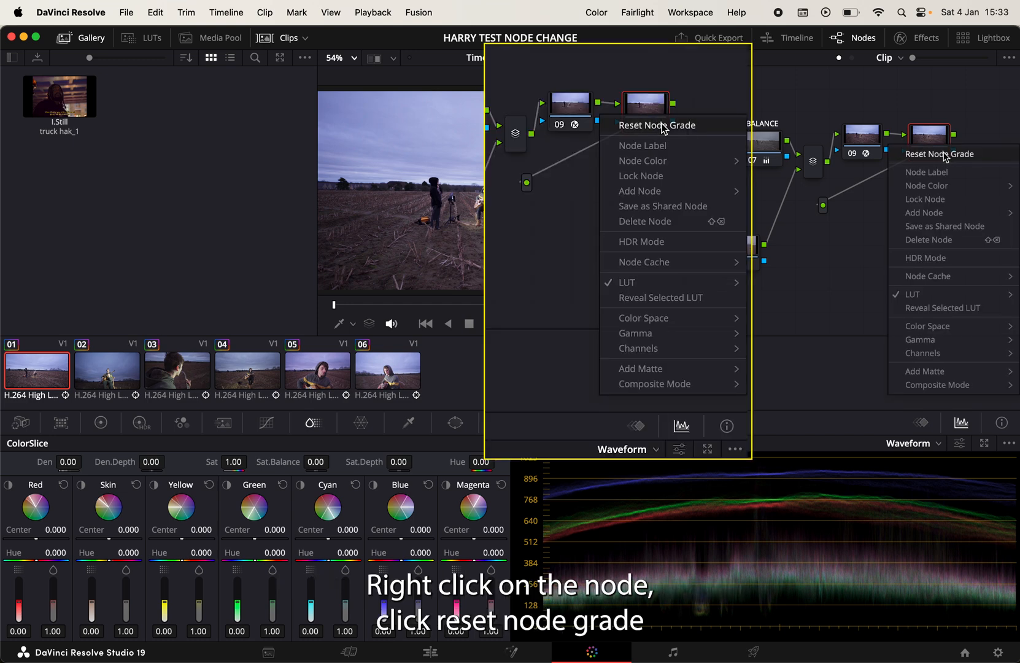
left_click(657, 125)
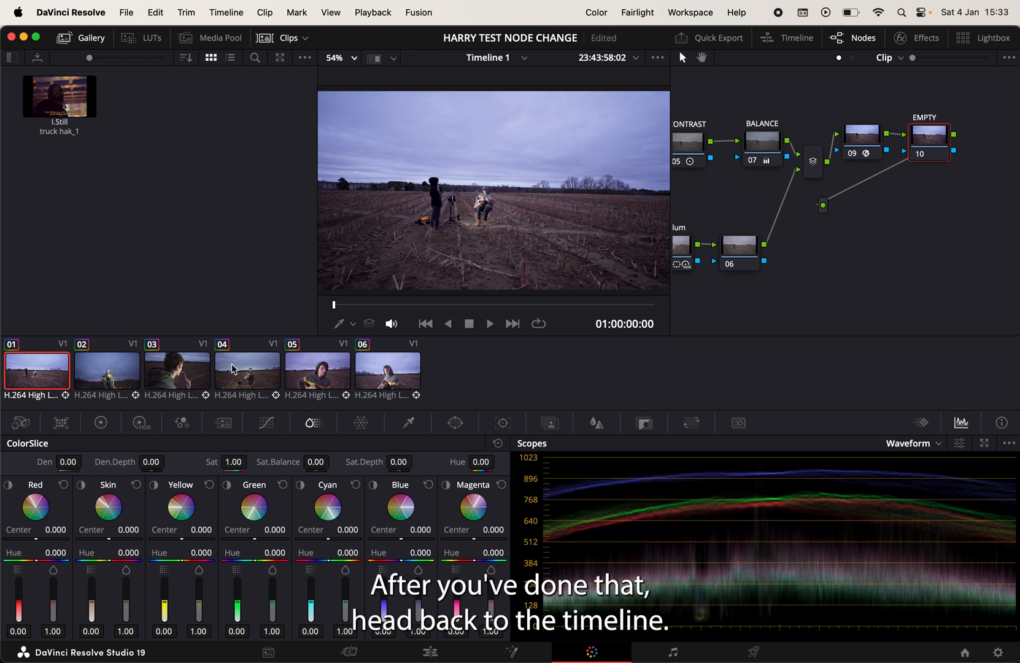
mouse_move(81, 389)
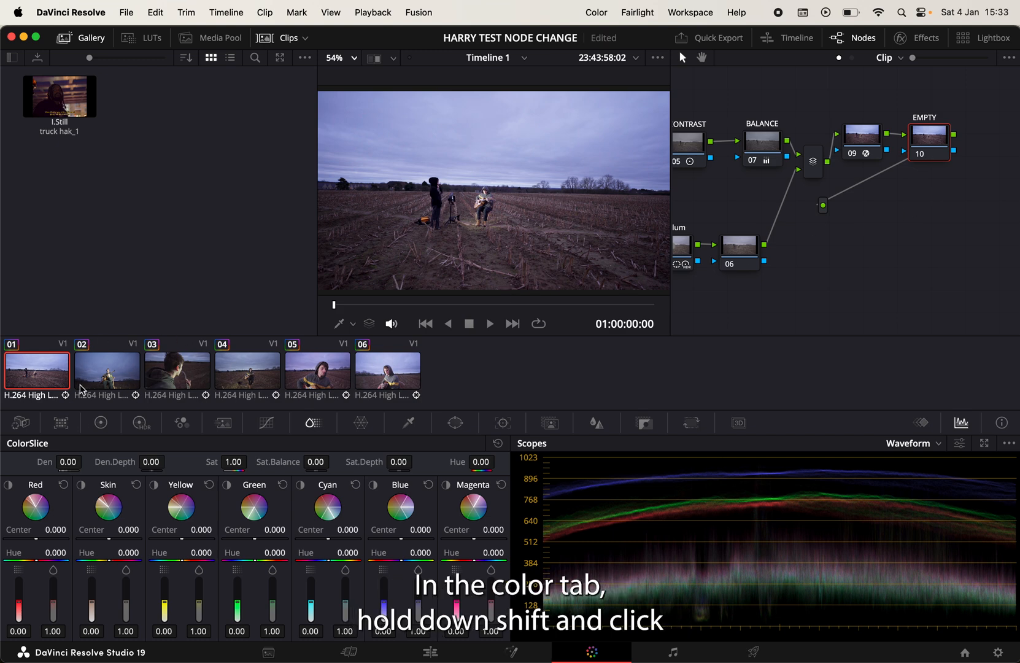
Select all six clips 01 through 06 in the thumbnail timeline.
left_click(386, 370)
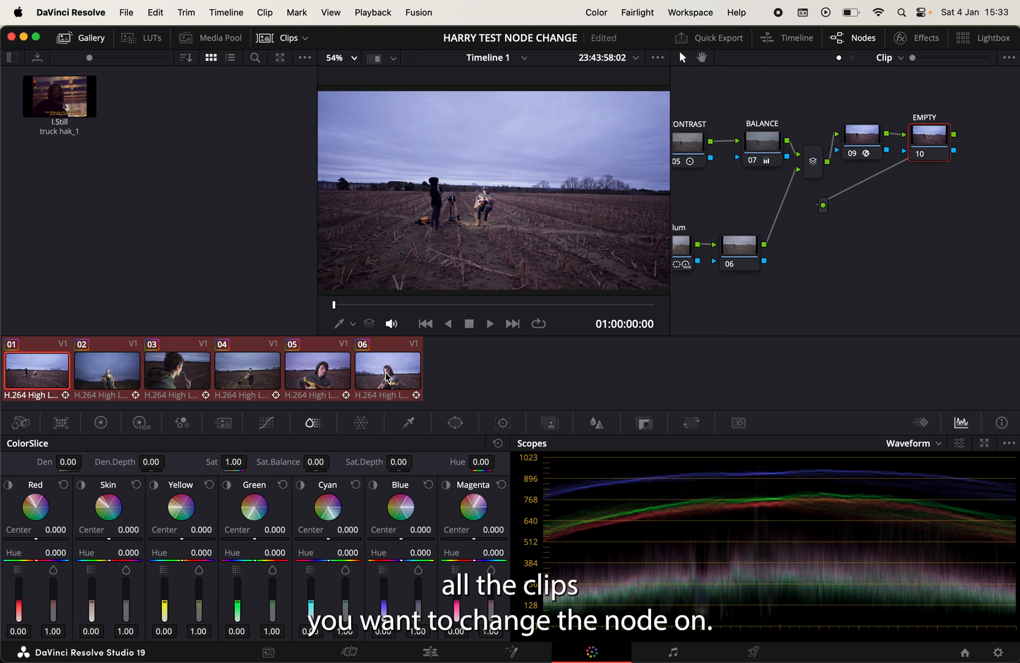
left_click(37, 371)
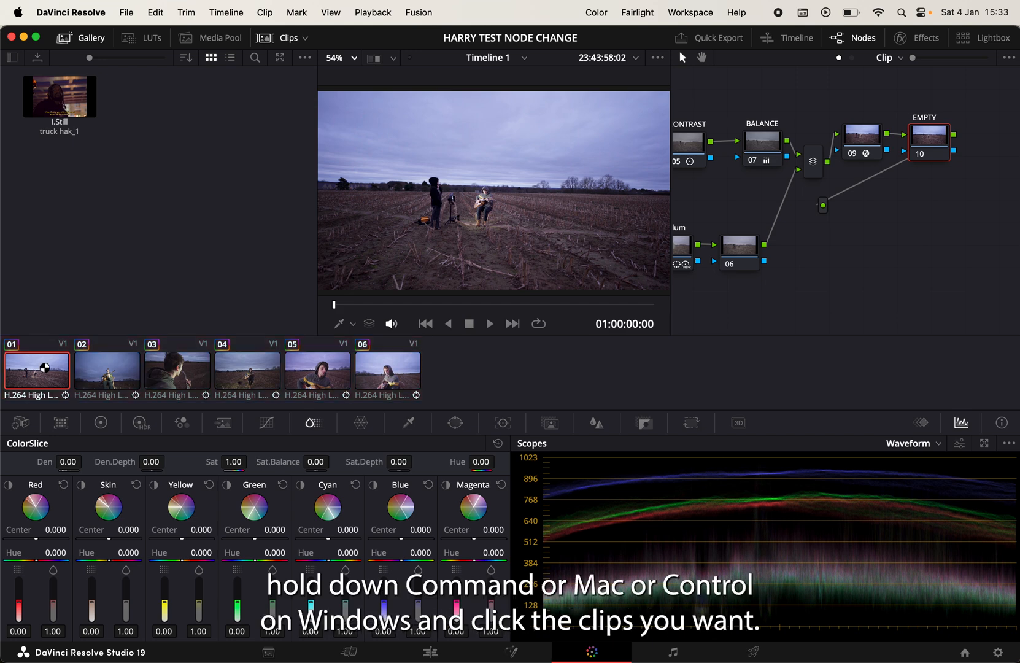
left_click(176, 370)
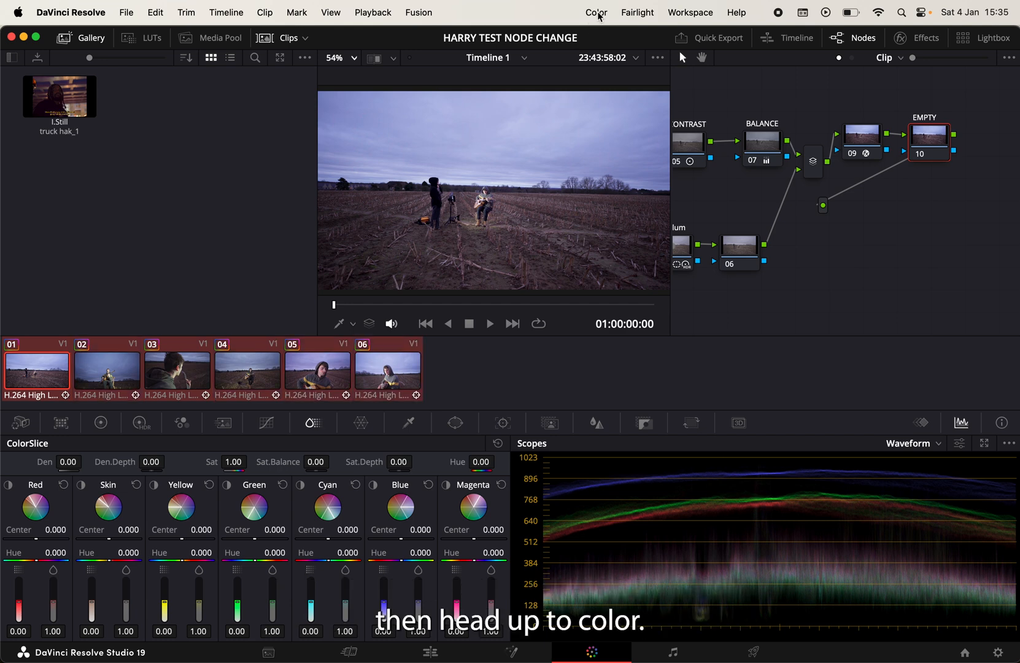
Ripple node 10's changes to the selected clips and check clip 02.
left_click(595, 12)
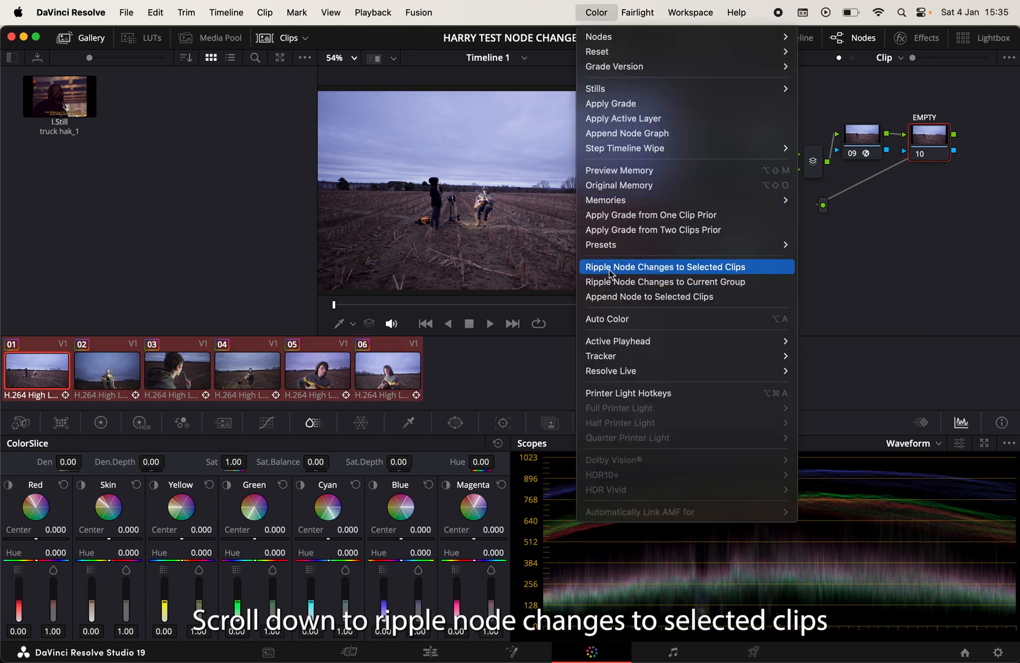
mouse_move(706, 270)
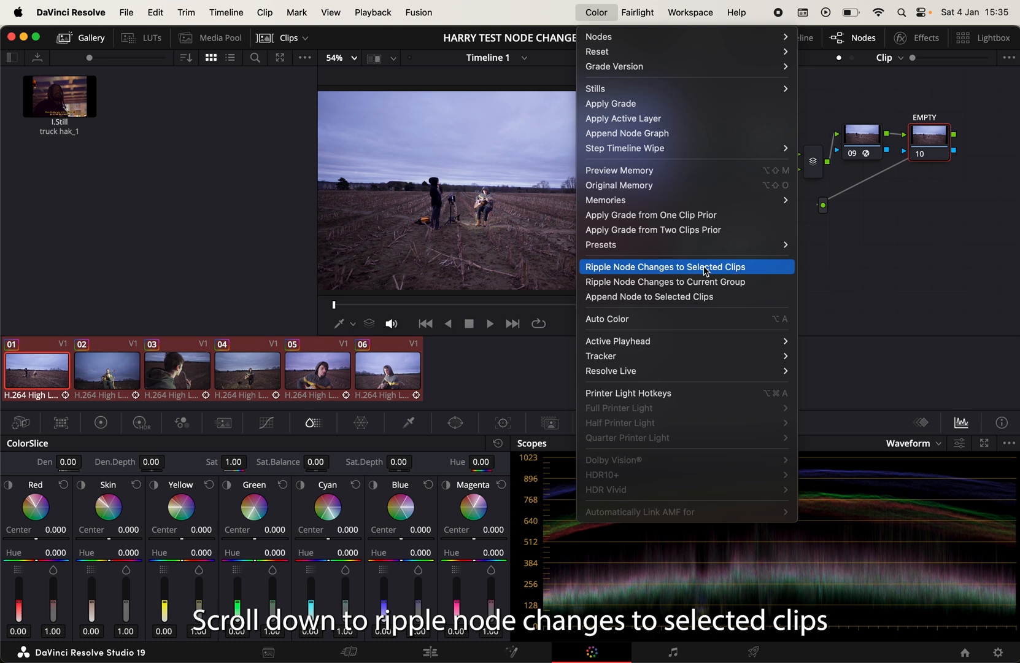
left_click(666, 266)
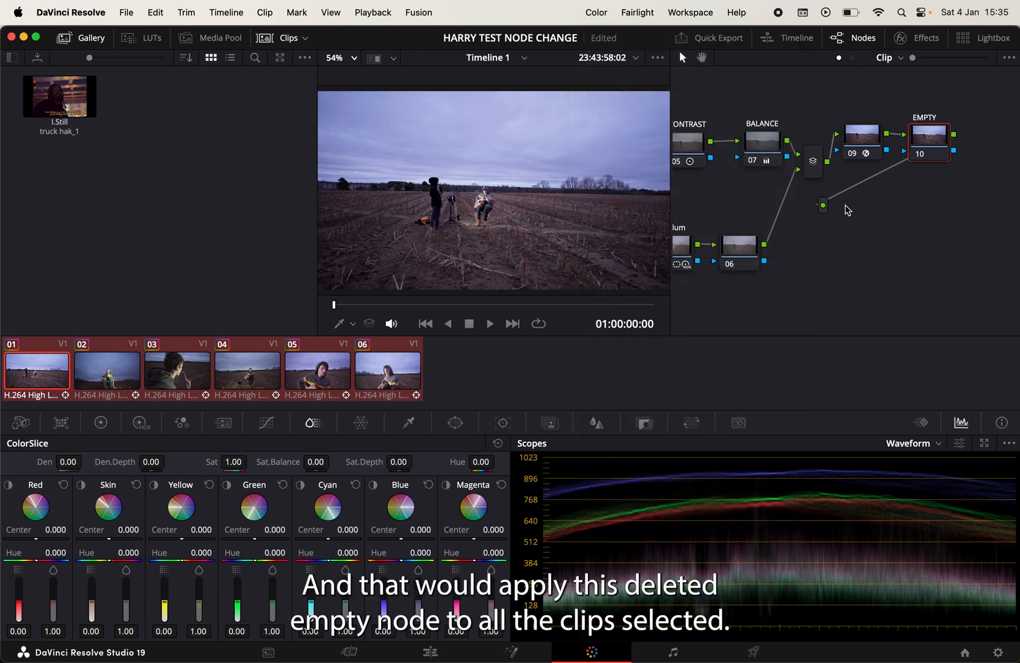
left_click(105, 370)
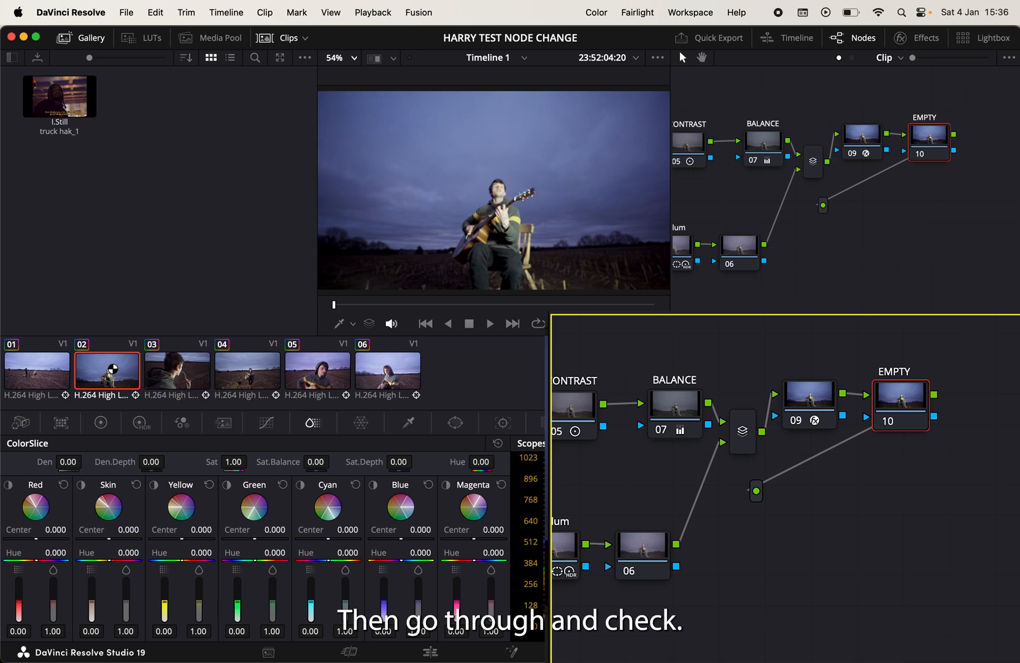
Inspect clips 04 and 03 for the EMPTY node 10, then return to clip 01.
left_click(247, 371)
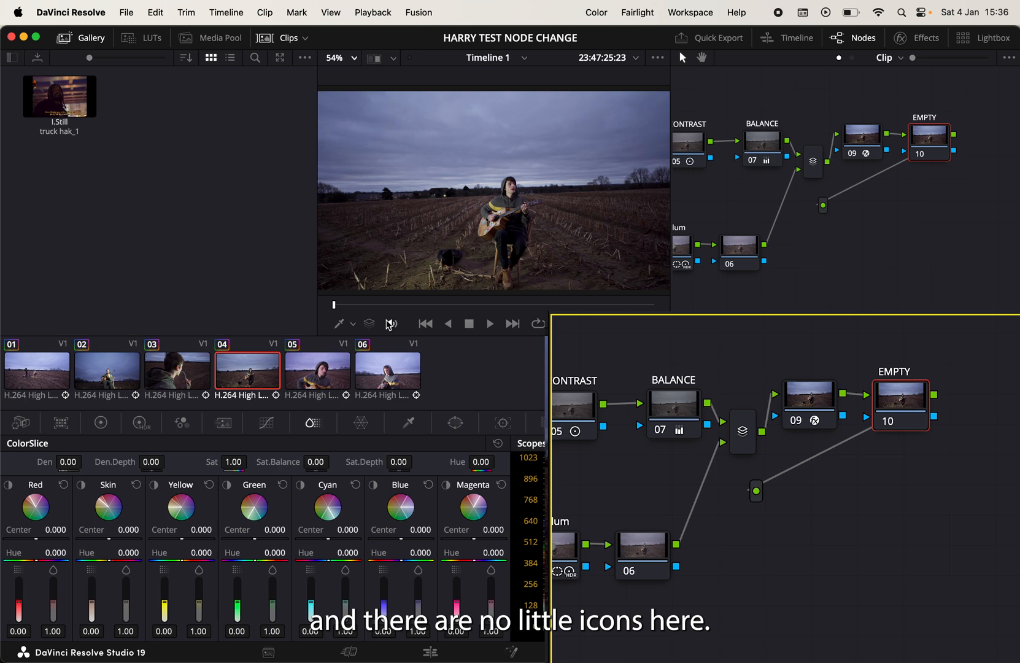
left_click(176, 370)
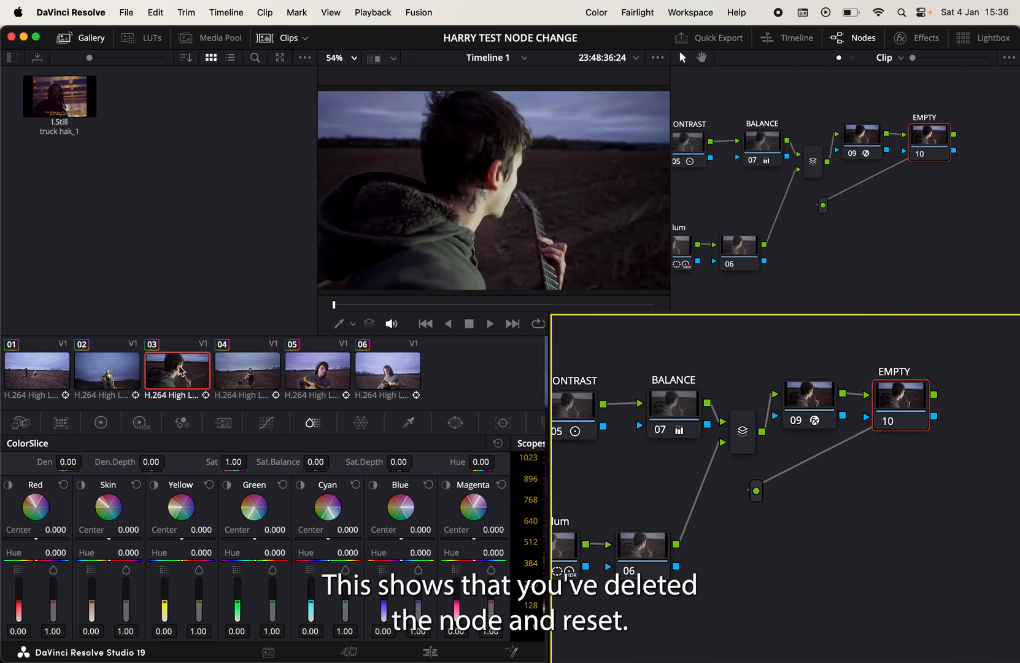
left_click(37, 370)
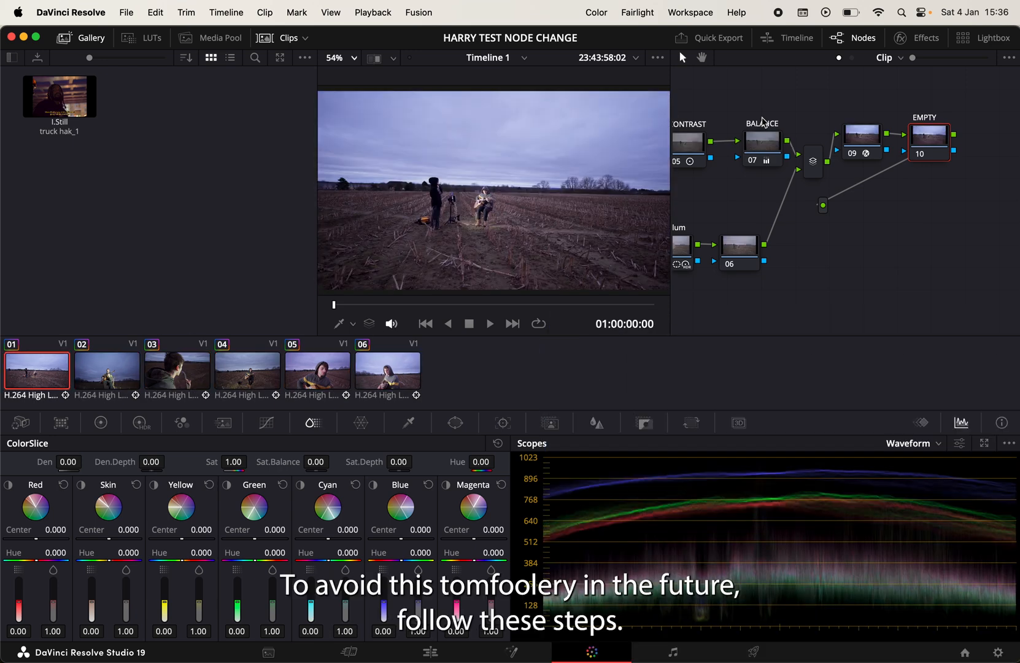
mouse_move(794, 95)
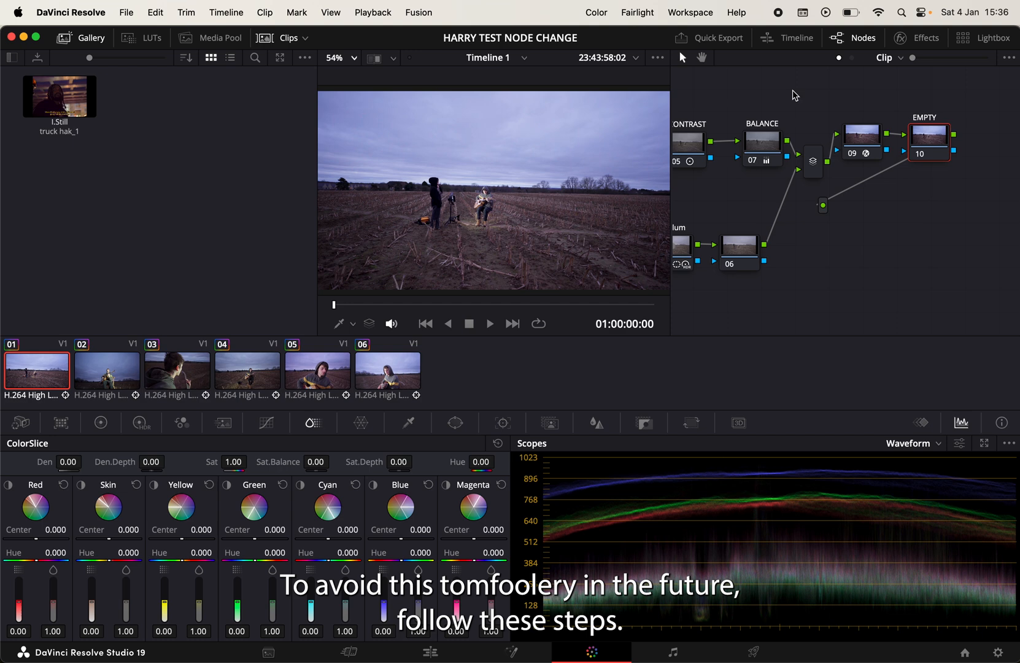
mouse_move(812, 233)
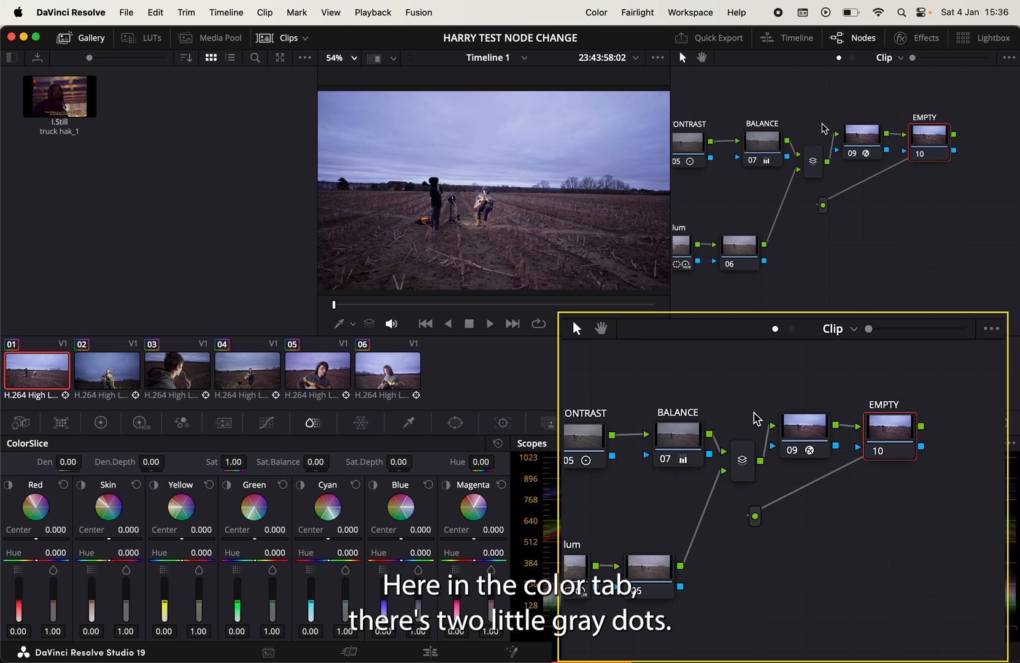
Switch the node editor to the timeline-wide node tree.
left_click(884, 58)
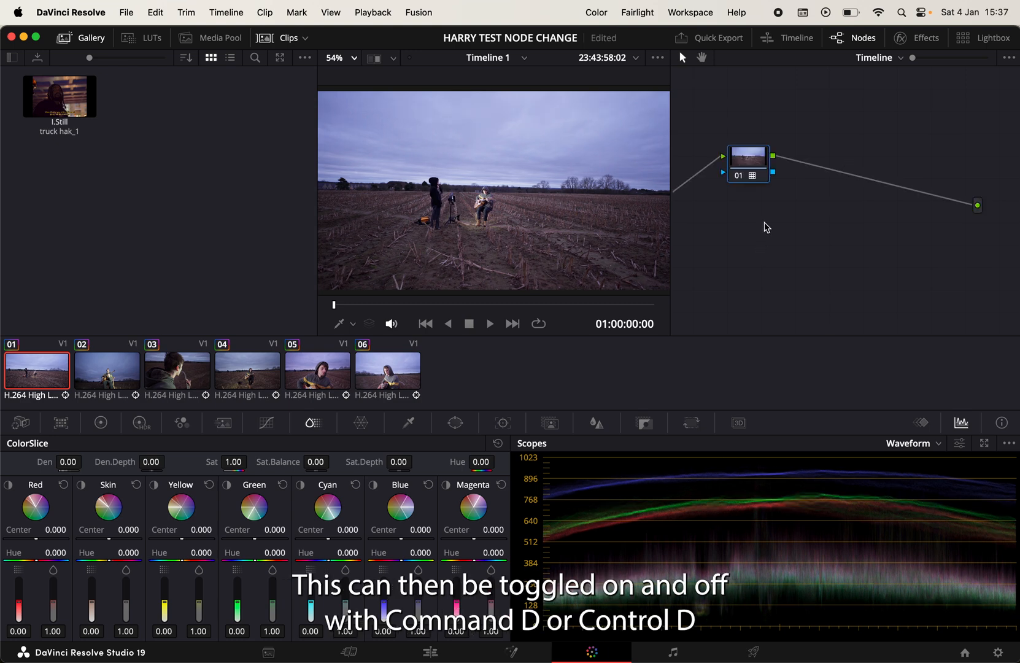
mouse_move(763, 180)
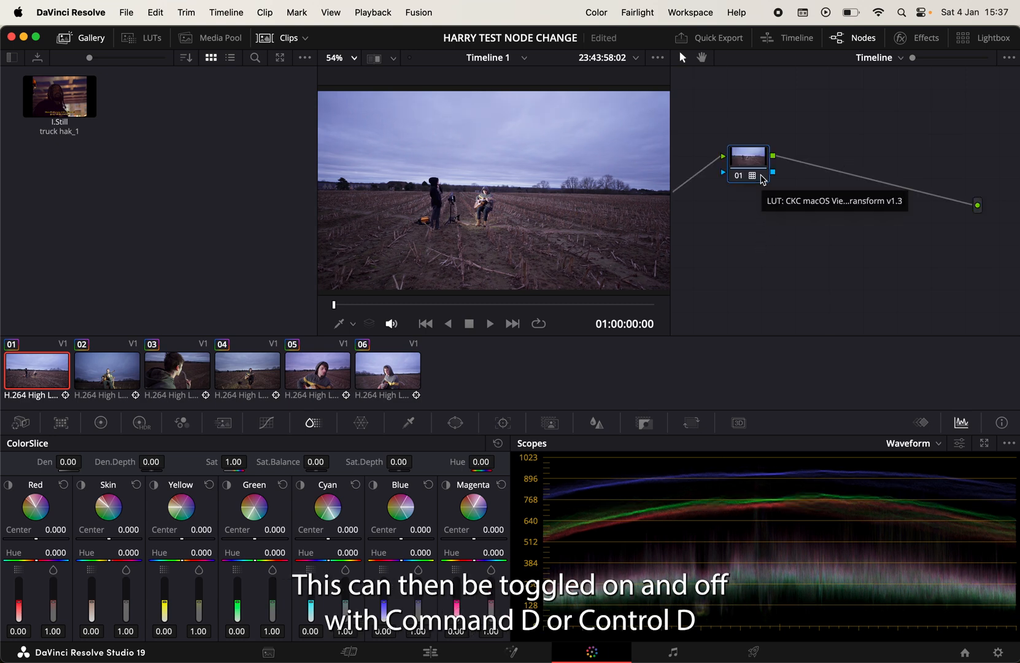